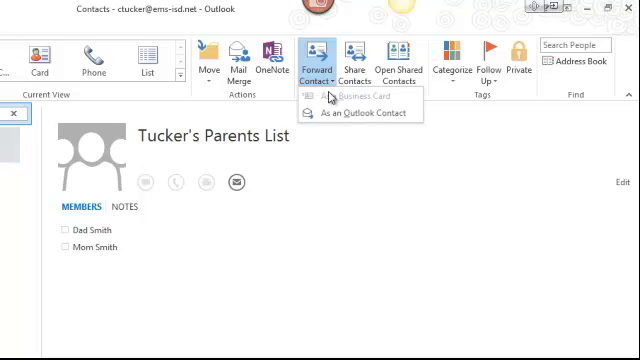
mouse_move(356, 110)
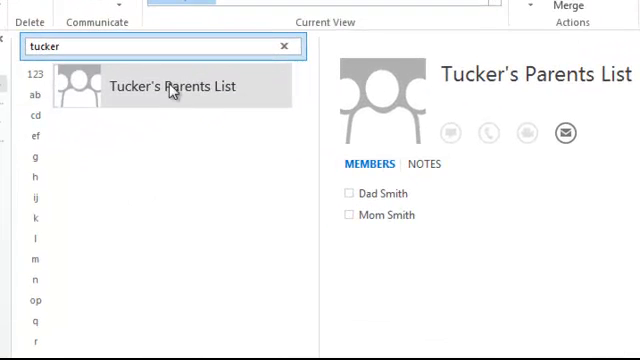
- Forward the 'Tucker's Parents List' contact group as an Outlook contact
right_click(162, 86)
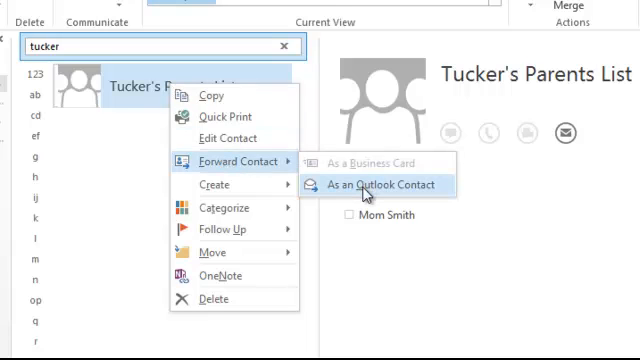
click(376, 184)
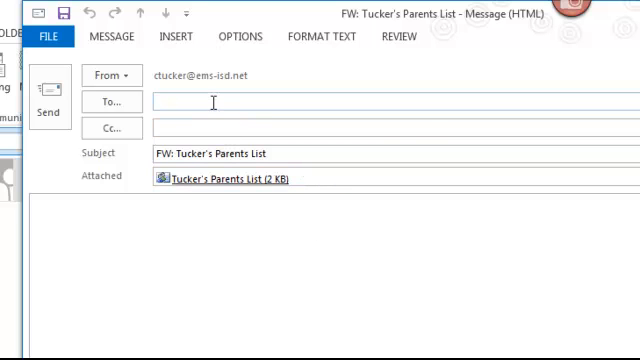
text(sthom)
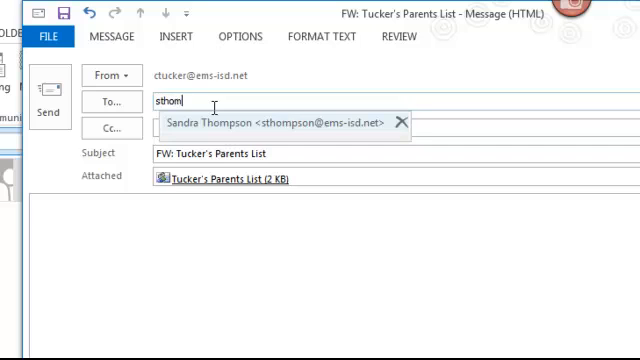
click(284, 122)
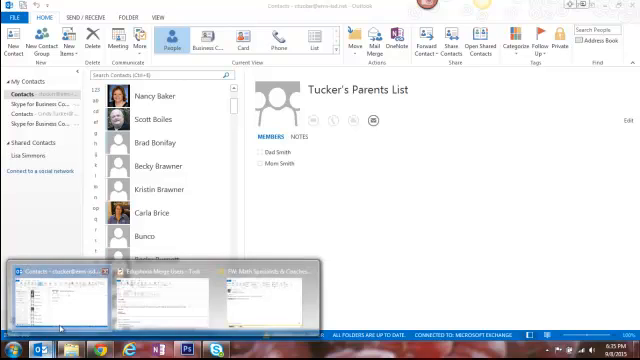
- Bring up the received Math Specialists & Coaches message and search contacts for 'Math'
click(264, 296)
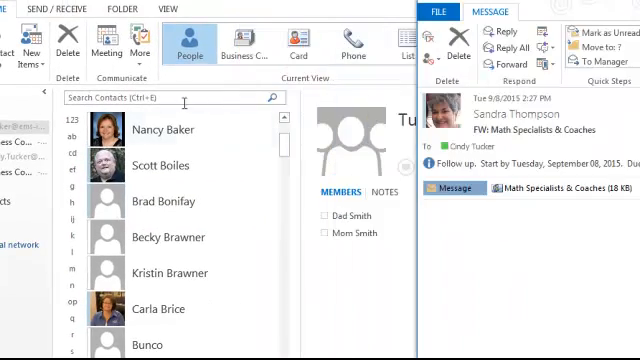
text(Math)
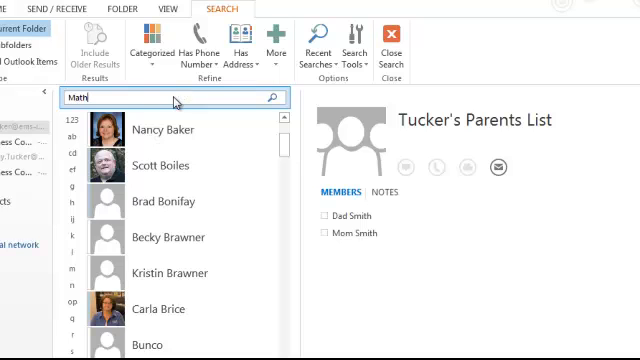